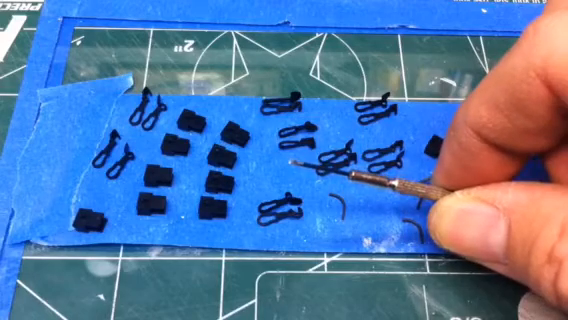
pyautogui.moveTo(400, 180)
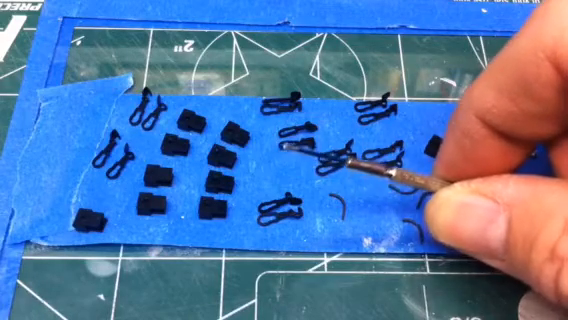